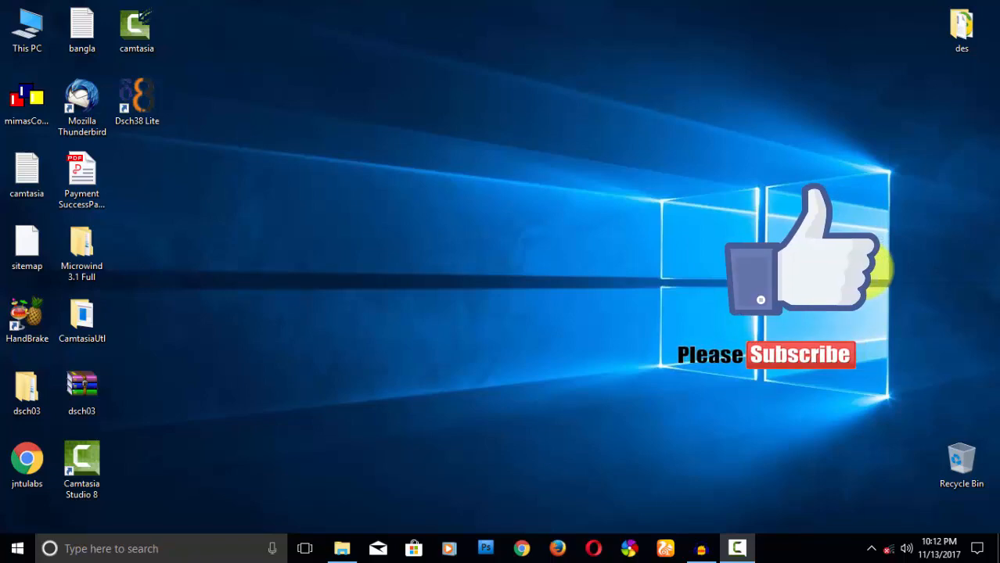
- Open the dsch03 folder from the desktop to reach the Export dsch2 subfolder
{"action": "left_click", "coordinate": [27, 383]}
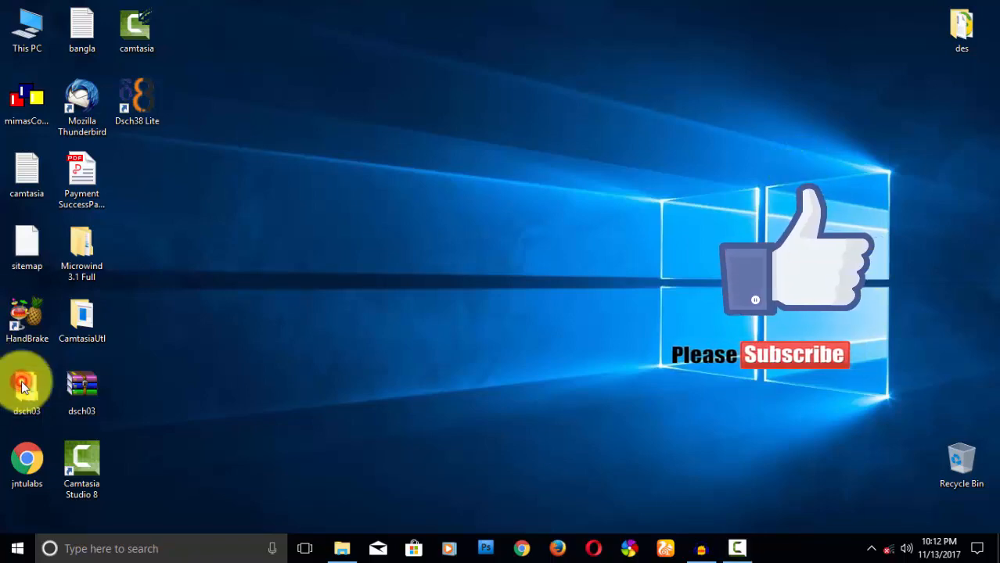
{"action": "double_click", "coordinate": [26, 383]}
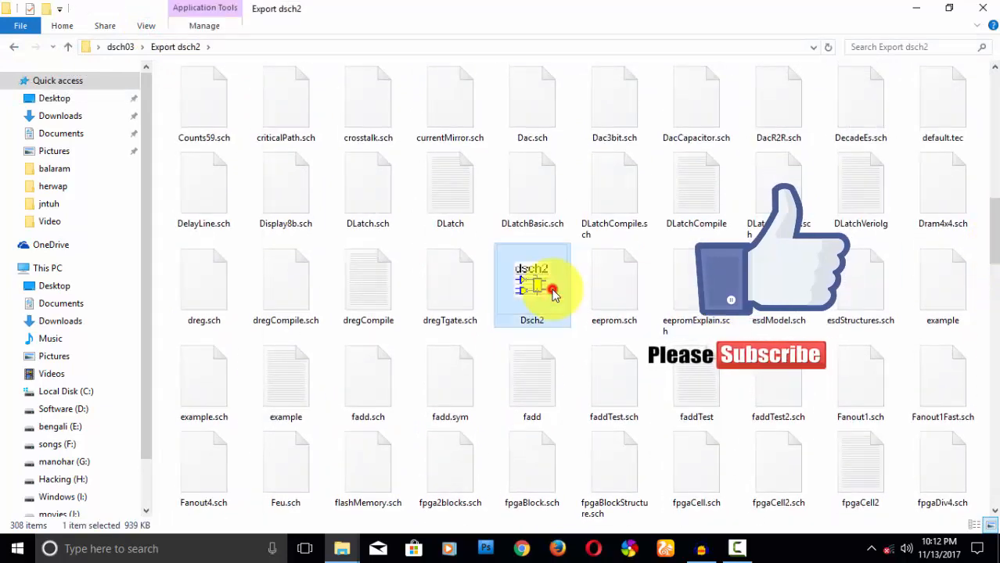
- Launch DSCH2 and place the NMOS, ground and input button symbols for the inverter
{"action": "double_click", "coordinate": [532, 281]}
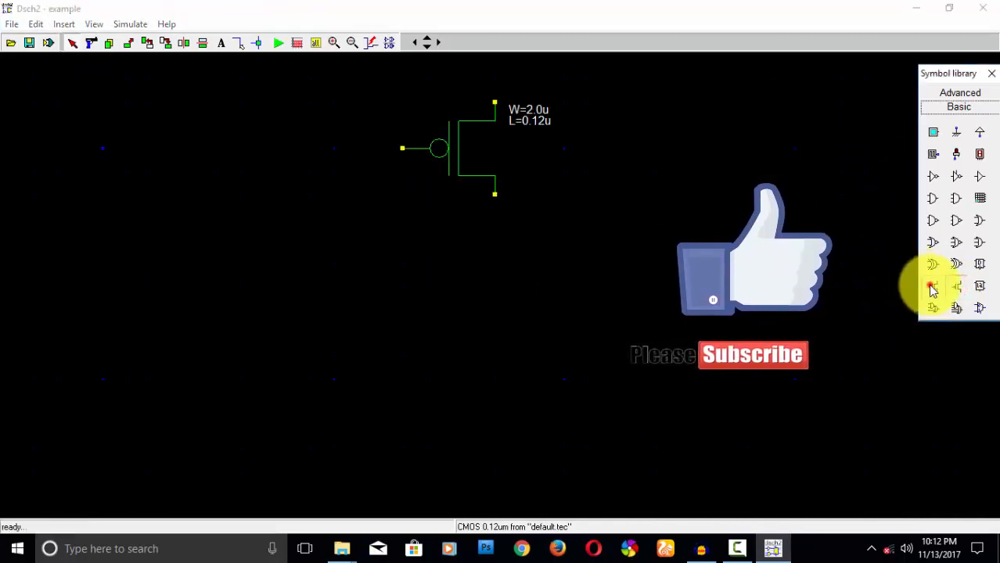
{"action": "left_click", "coordinate": [931, 285]}
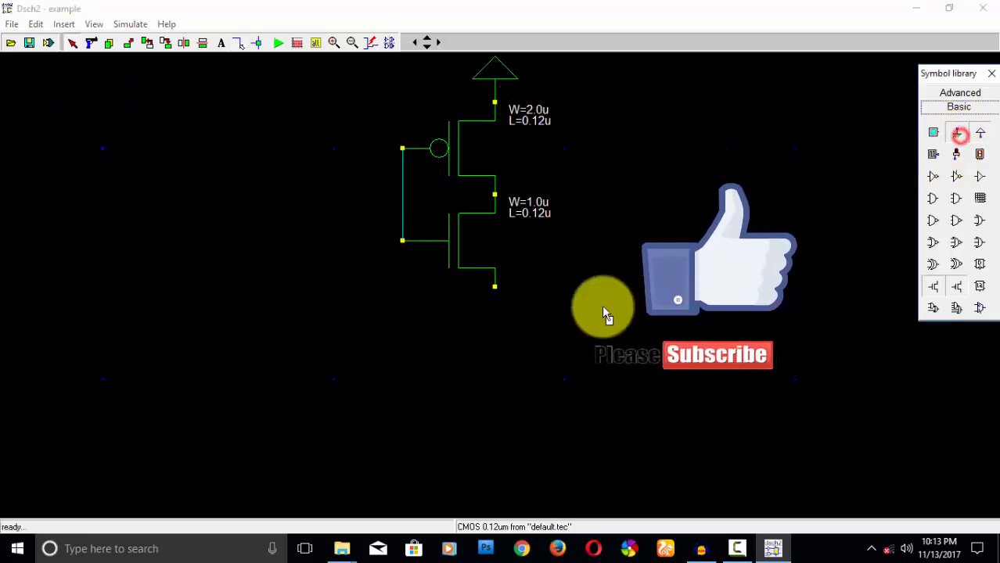
{"action": "left_click", "coordinate": [932, 132]}
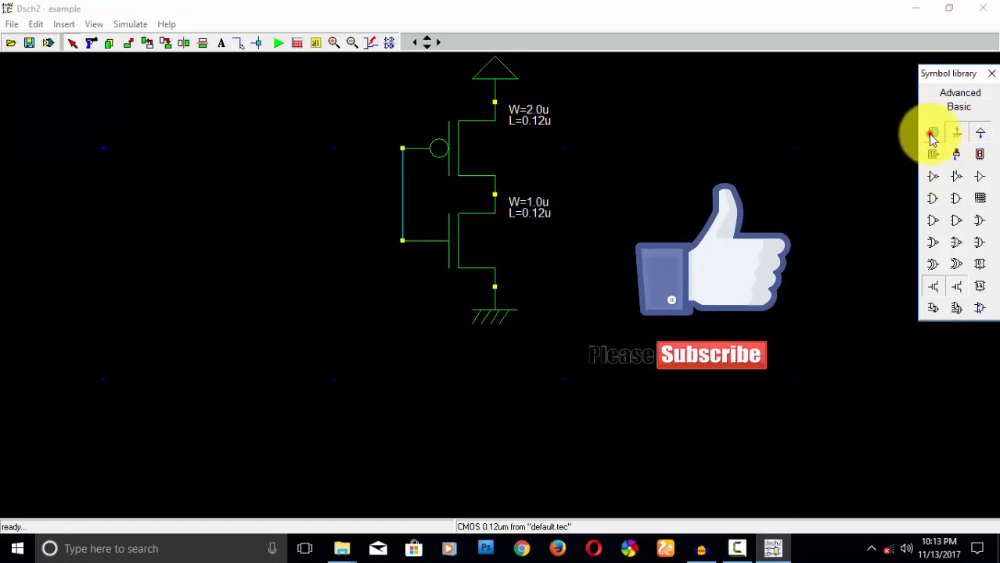
{"action": "left_click", "coordinate": [933, 131]}
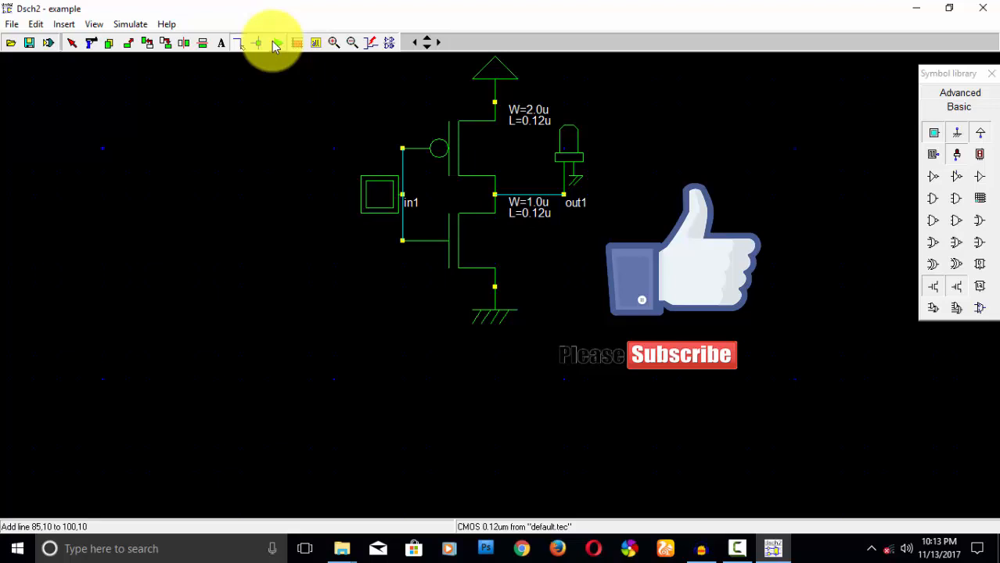
- Simulate the inverter, toggling in1, and display the in1/out1 timing diagram
{"action": "left_click", "coordinate": [276, 42]}
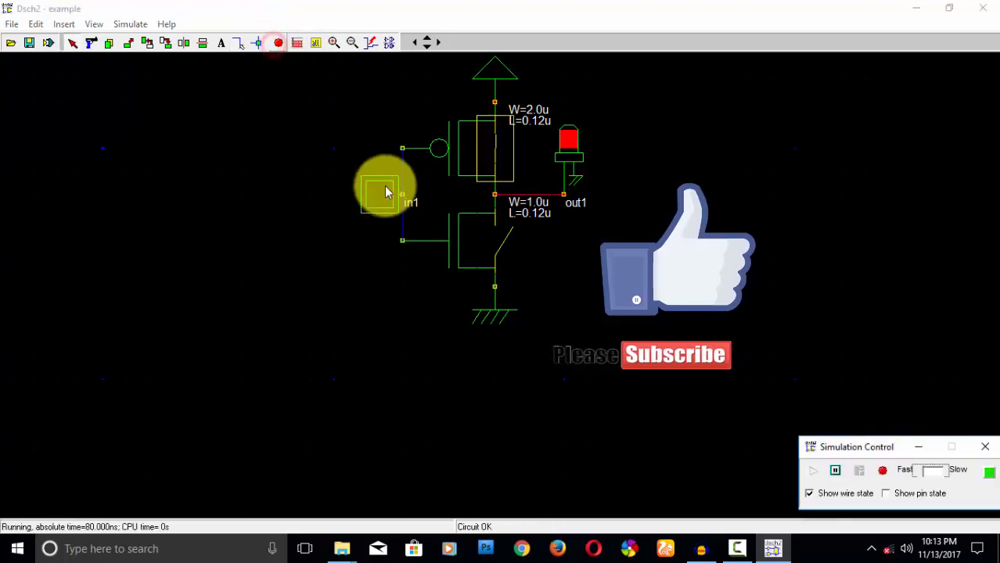
{"action": "left_click", "coordinate": [379, 195]}
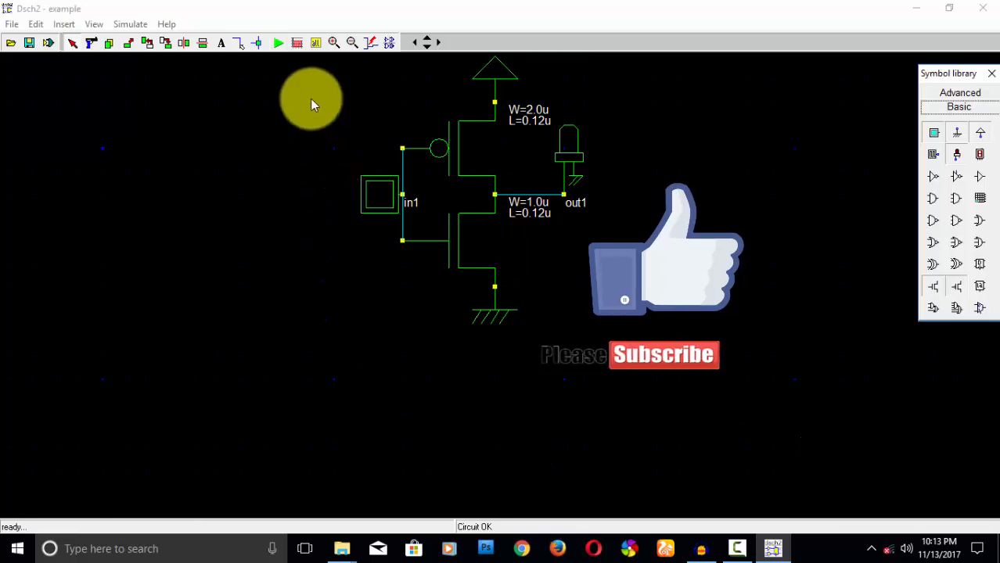
{"action": "left_click", "coordinate": [279, 42]}
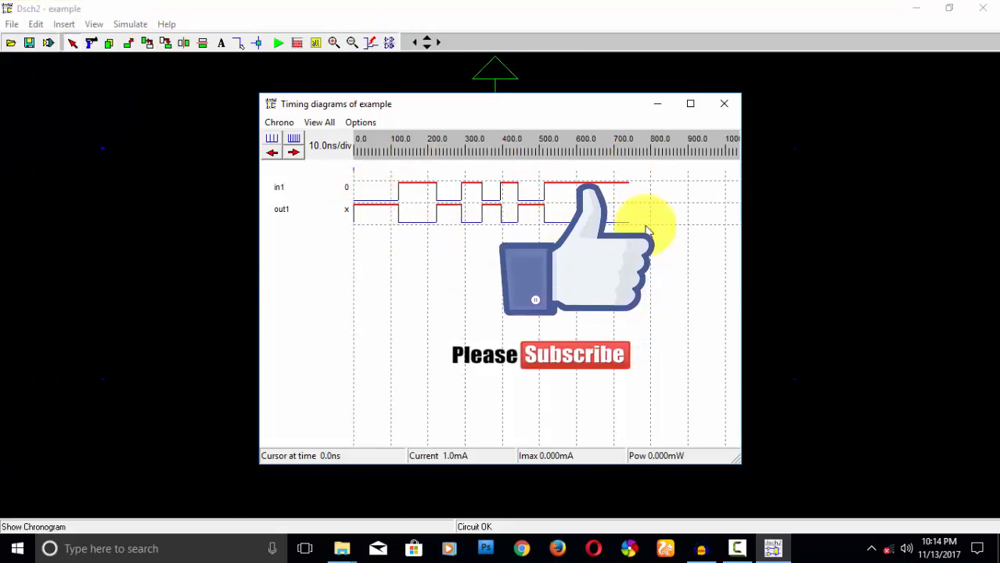
- Generate the Verilog file, saving the schematic as inv on the Desktop with its netlist
{"action": "left_click", "coordinate": [723, 104]}
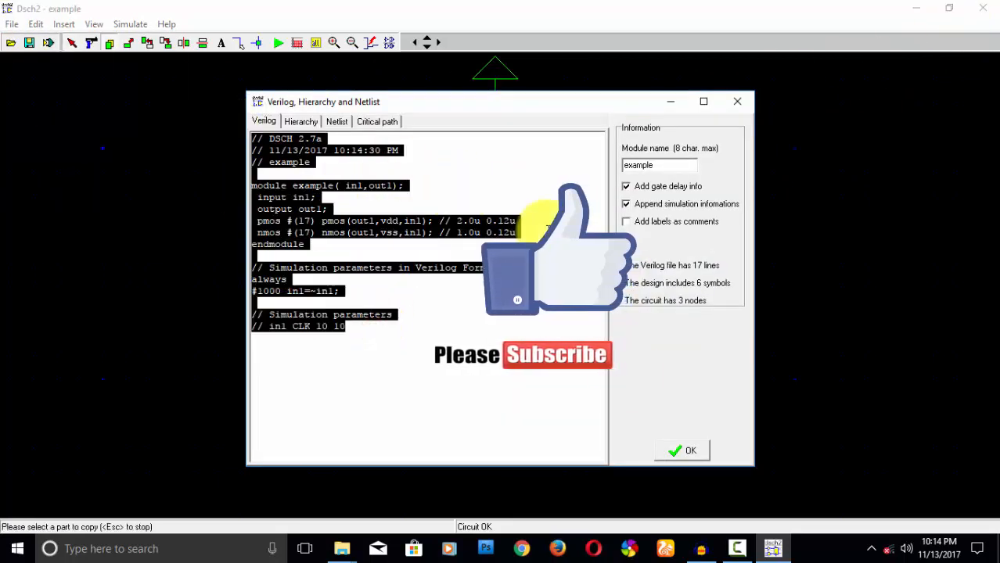
{"action": "left_click", "coordinate": [688, 451]}
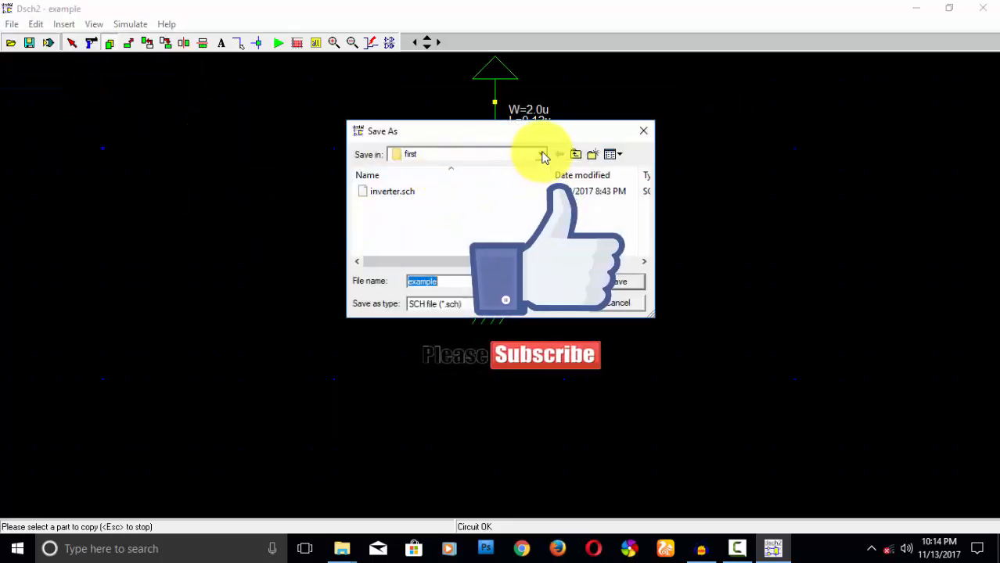
{"action": "left_click", "coordinate": [541, 155]}
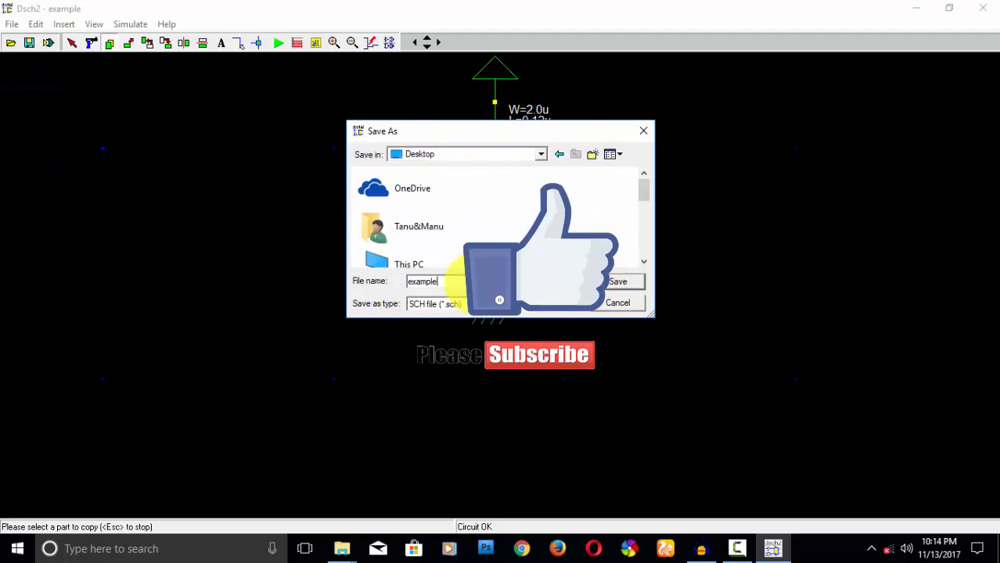
{"action": "left_click", "coordinate": [438, 282]}
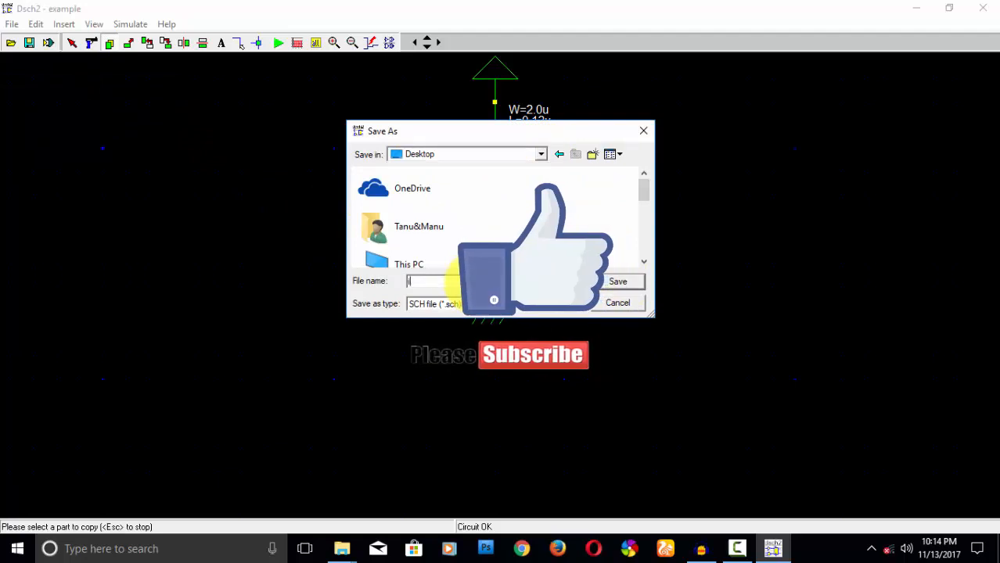
{"action": "left_click", "coordinate": [617, 282]}
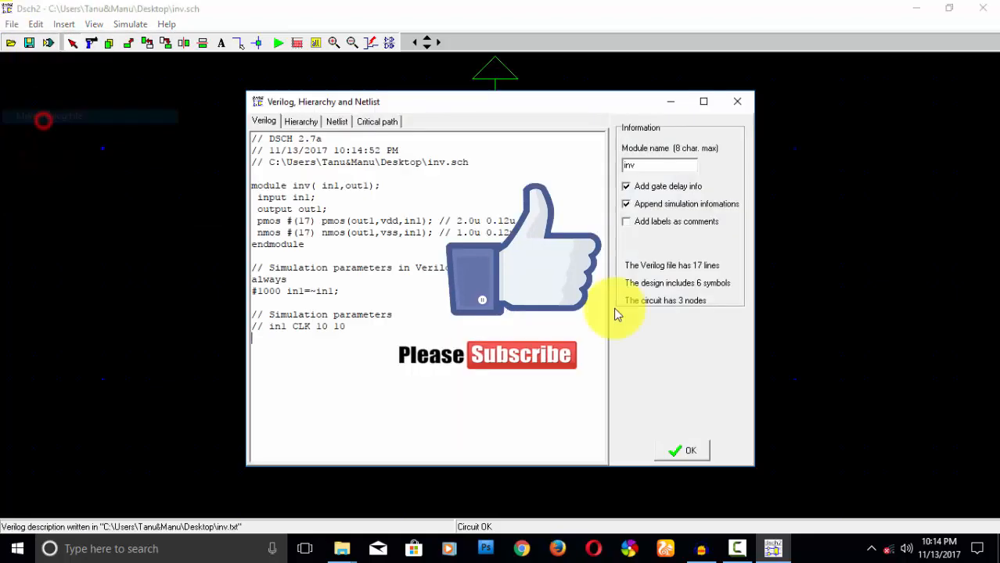
{"action": "left_click", "coordinate": [682, 450]}
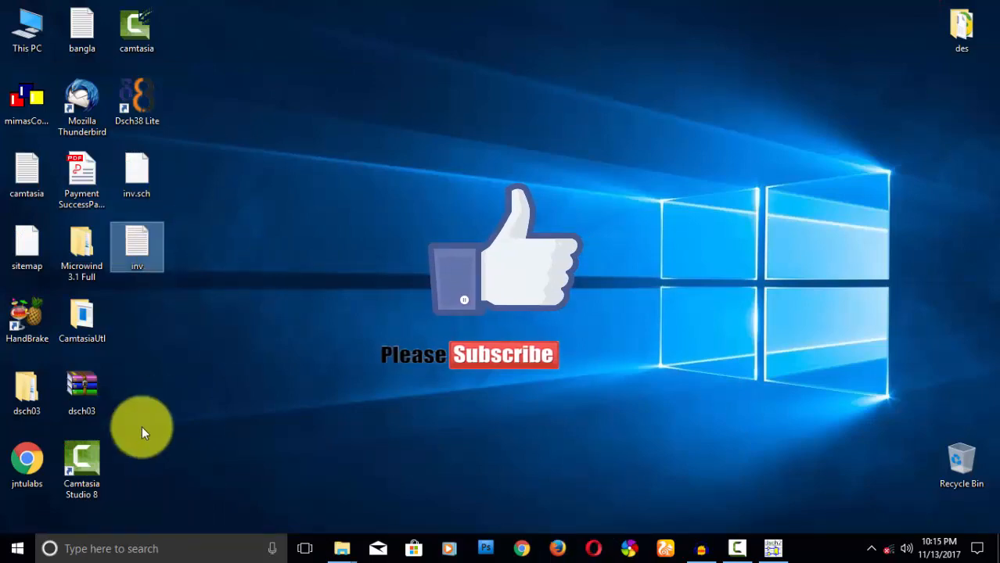
- Browse into Microwind 3.1 Full's system folder and launch Microwind3.exe
{"action": "double_click", "coordinate": [81, 248]}
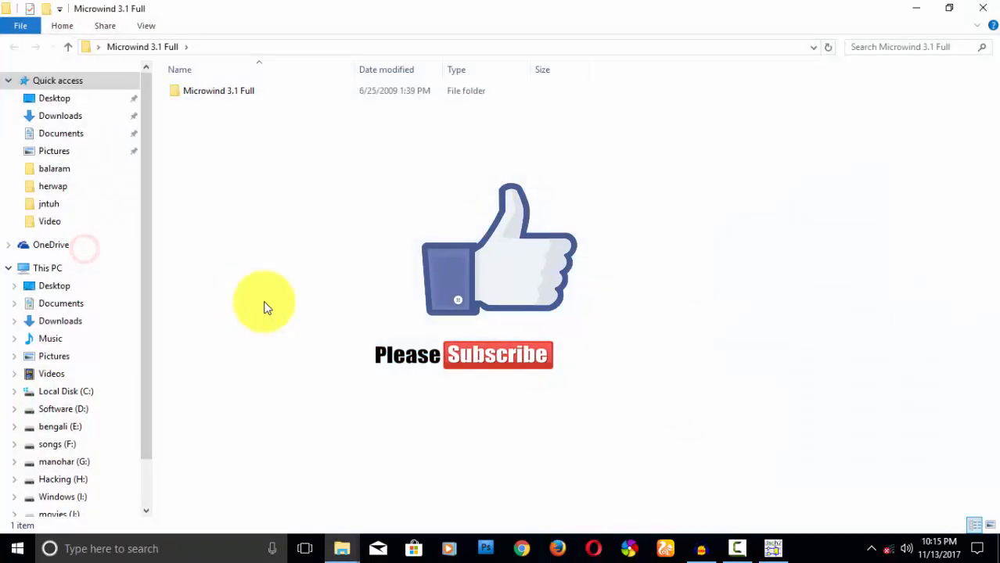
{"action": "double_click", "coordinate": [219, 89]}
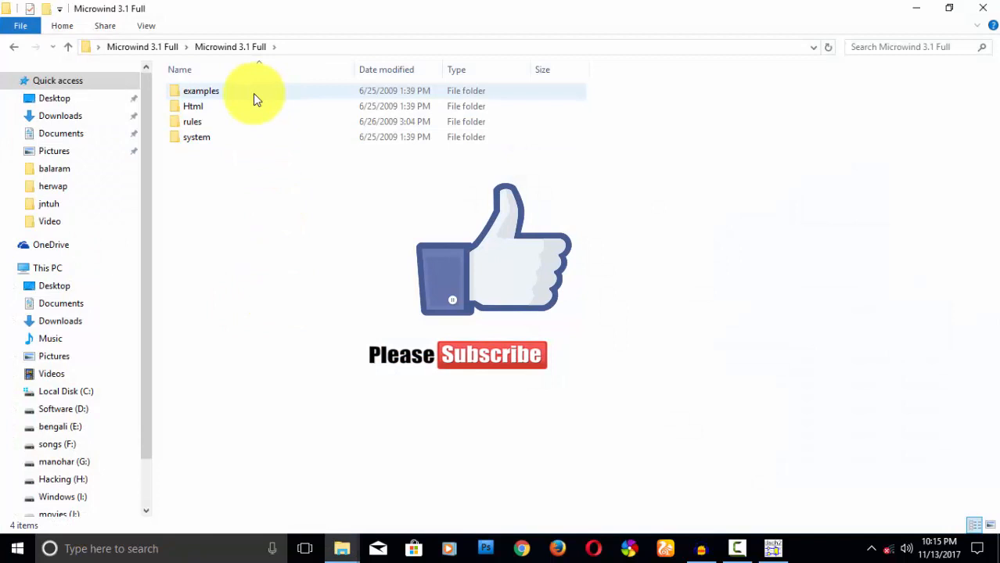
{"action": "double_click", "coordinate": [197, 137]}
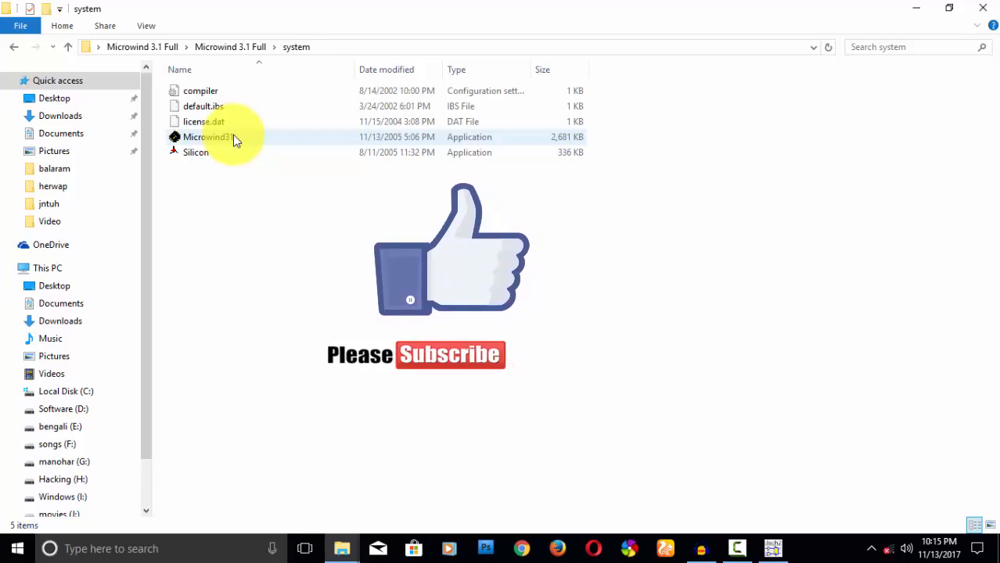
{"action": "left_click", "coordinate": [207, 137]}
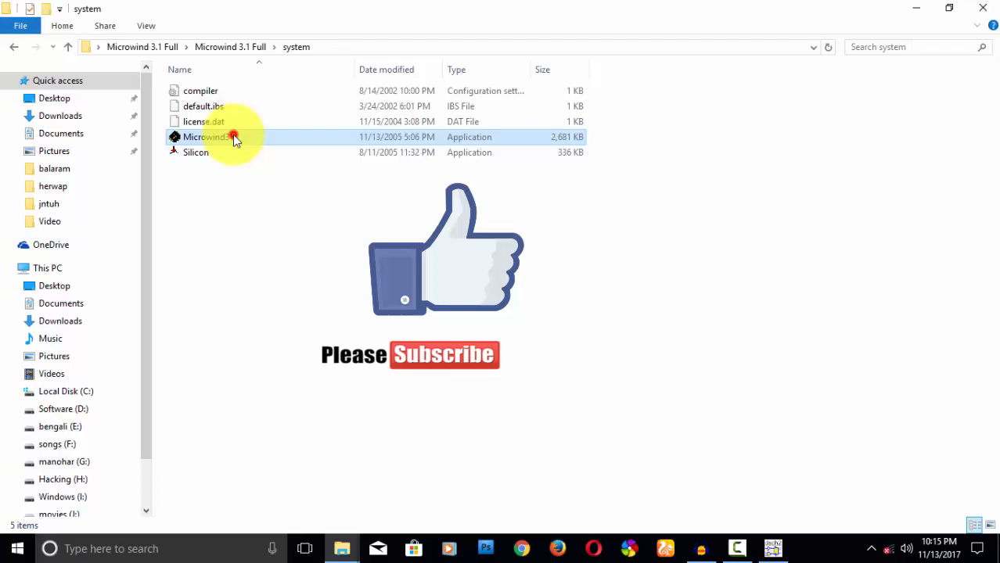
{"action": "double_click", "coordinate": [207, 138]}
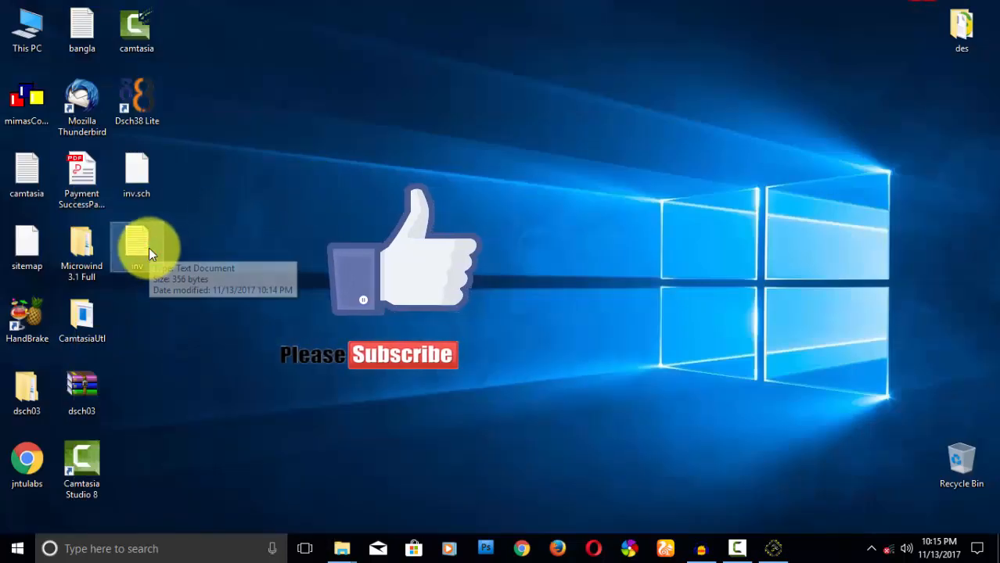
- Select the inv Verilog file and compile it into a two-cell layout with no errors
{"action": "double_click", "coordinate": [136, 247]}
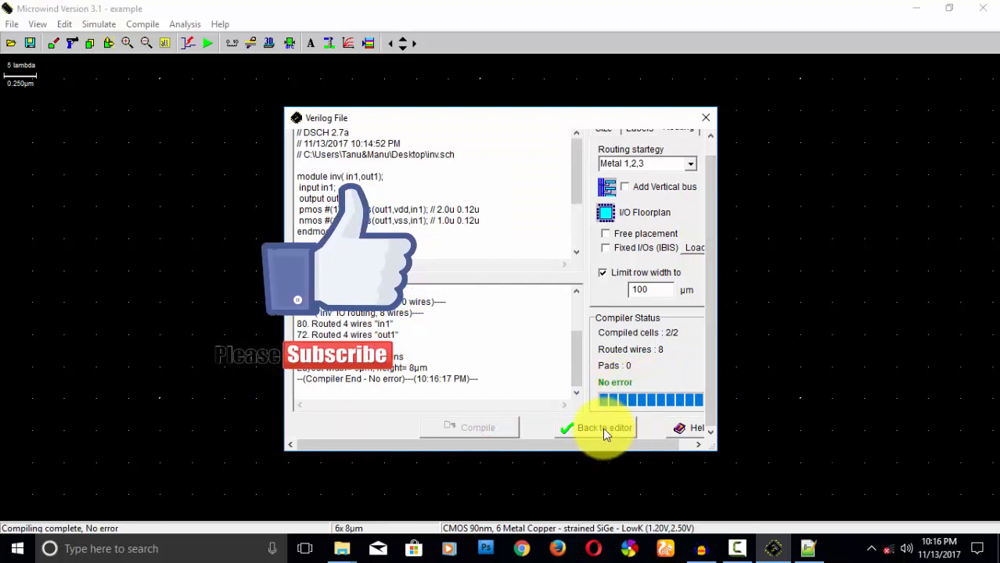
- Maximize Microwind and run the simulation showing in1 and nmos_out1 voltage waveforms
{"action": "left_click", "coordinate": [602, 429]}
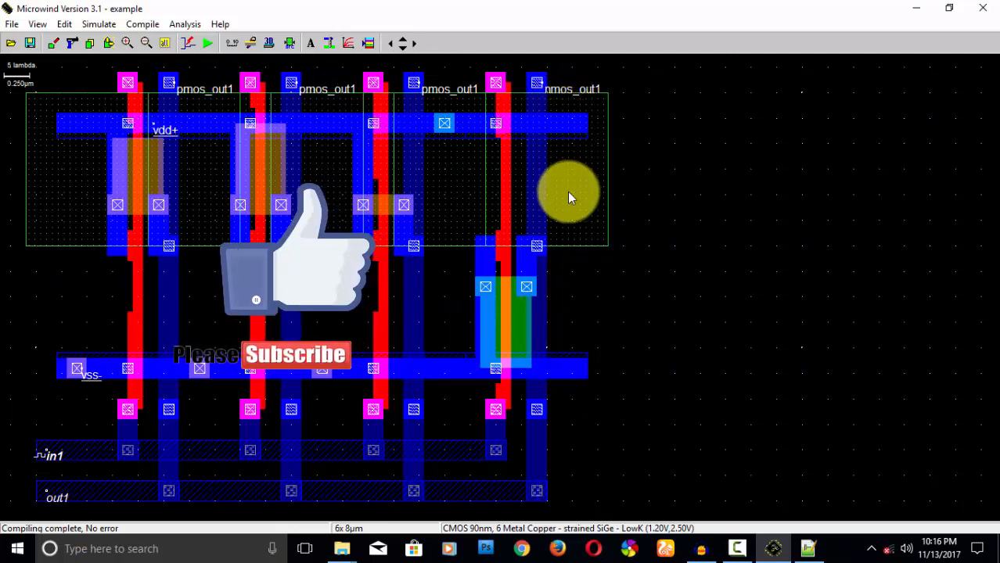
{"action": "mouse_move", "coordinate": [106, 375]}
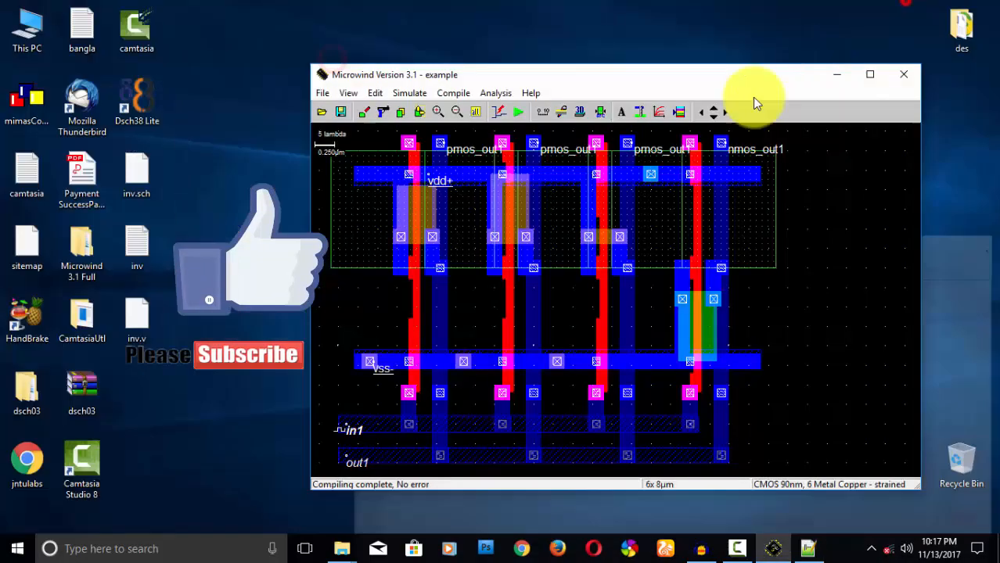
{"action": "left_click", "coordinate": [870, 74]}
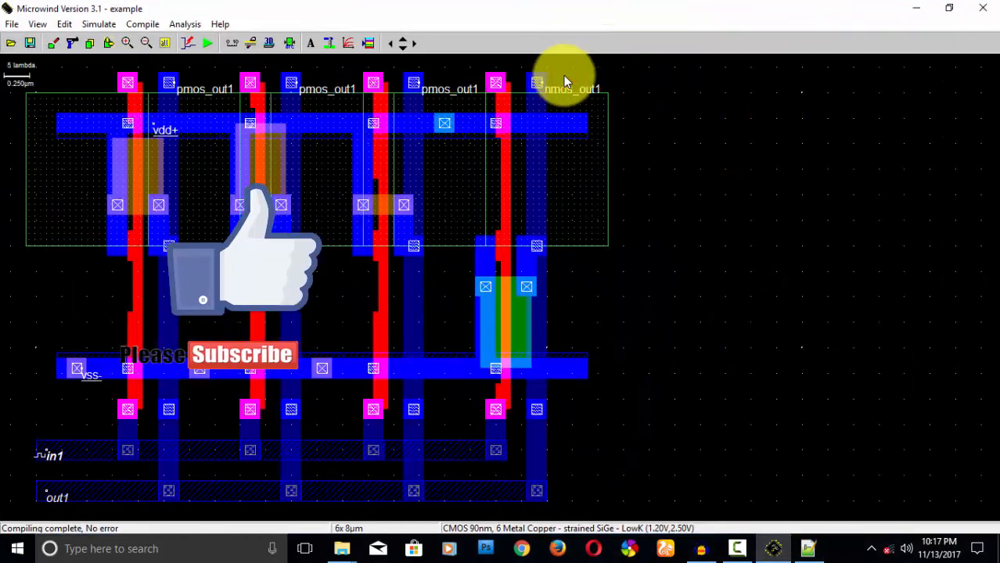
{"action": "left_click", "coordinate": [13, 23]}
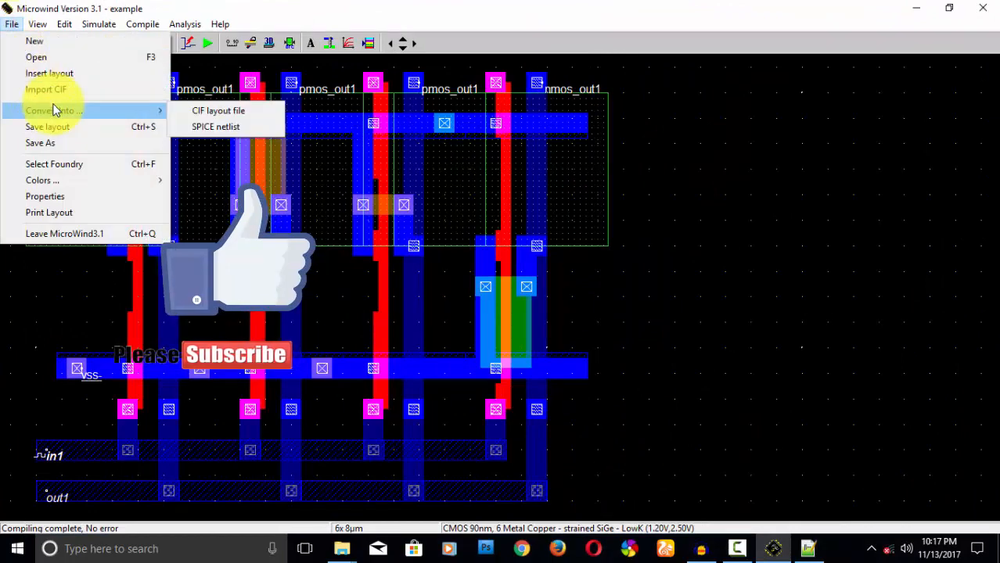
{"action": "left_click", "coordinate": [219, 24]}
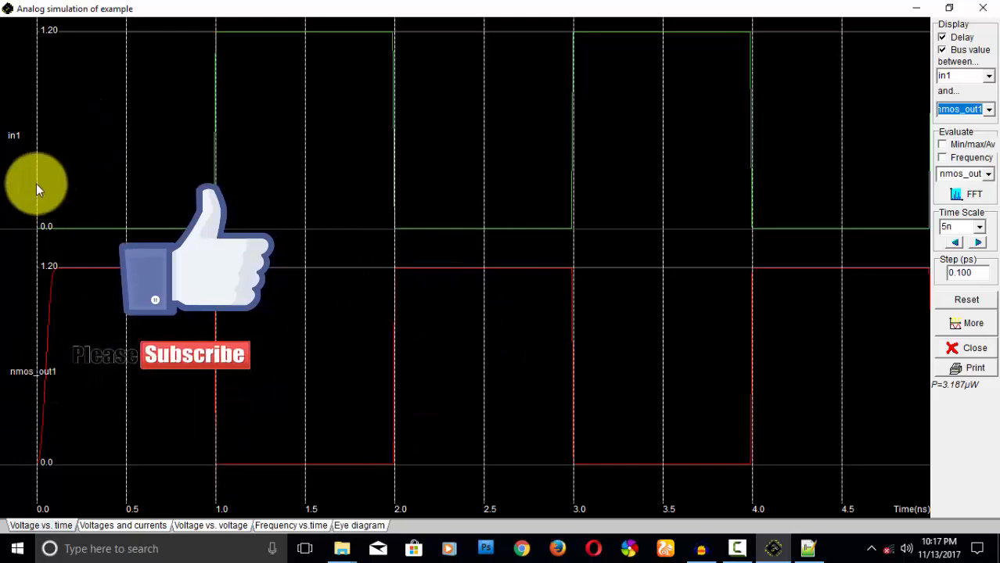
- Set the waveform time scale to 50n then 20n, and close back to the layout
{"action": "left_click", "coordinate": [980, 225]}
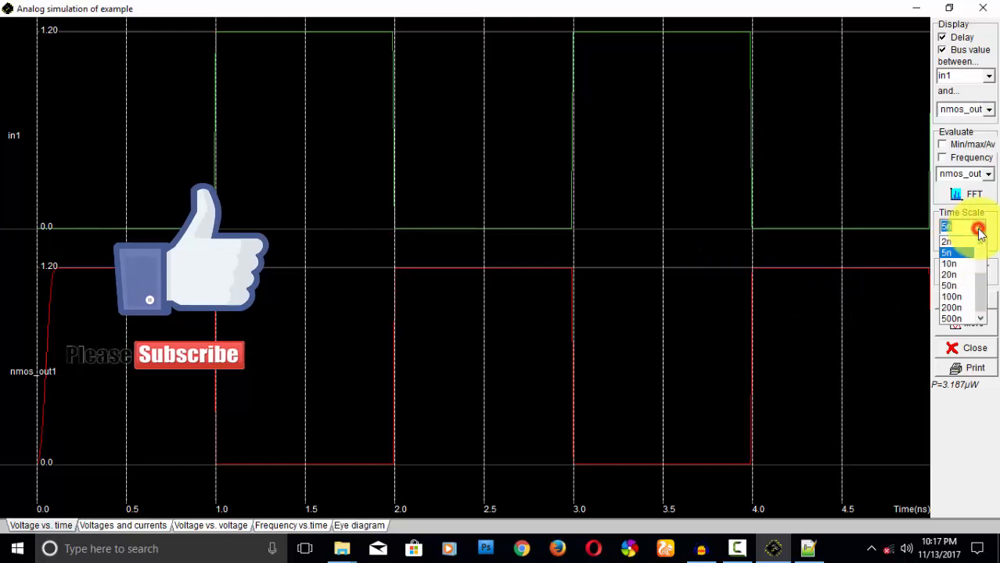
{"action": "left_click", "coordinate": [948, 241]}
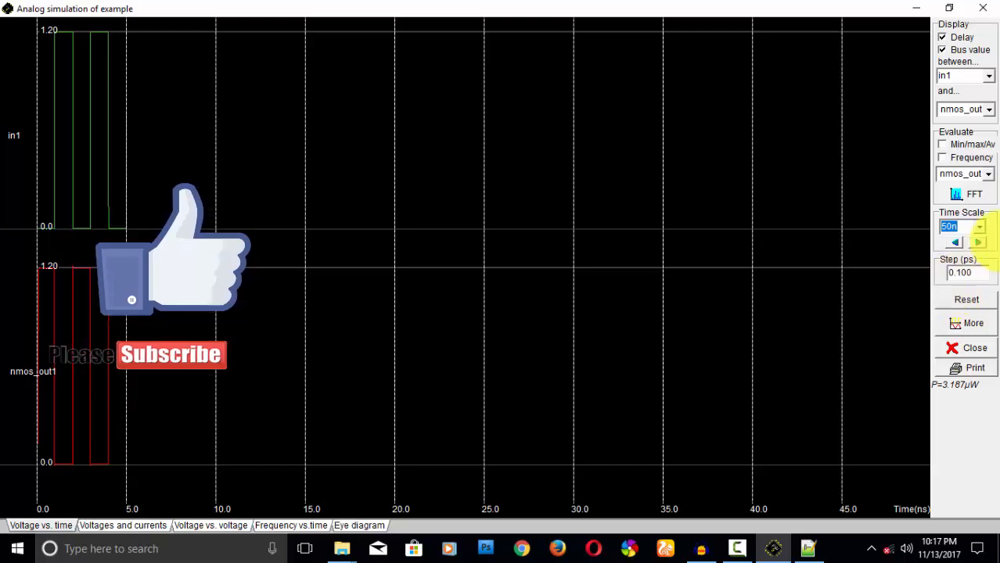
{"action": "left_click", "coordinate": [980, 226]}
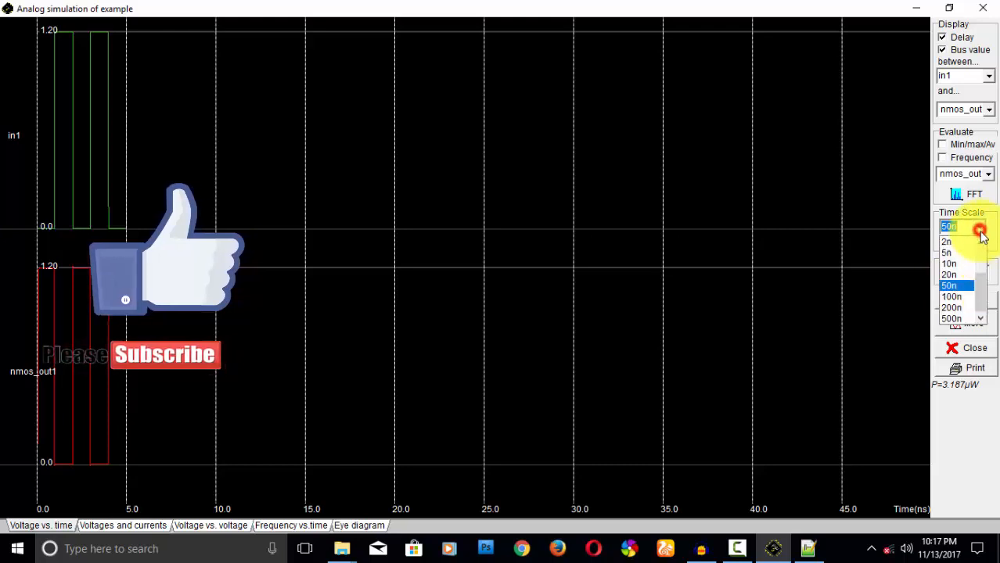
{"action": "left_click", "coordinate": [950, 275]}
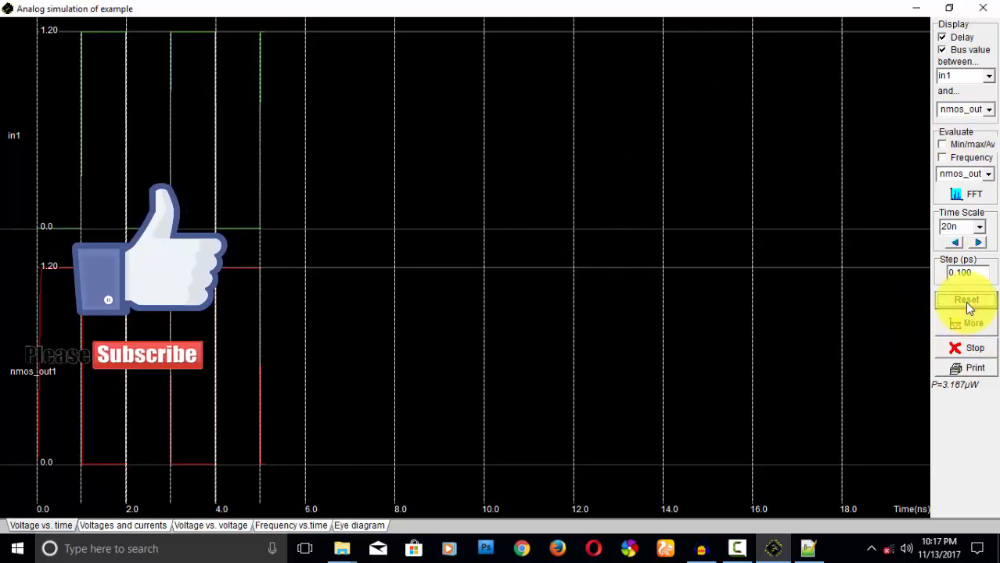
{"action": "left_click", "coordinate": [966, 301]}
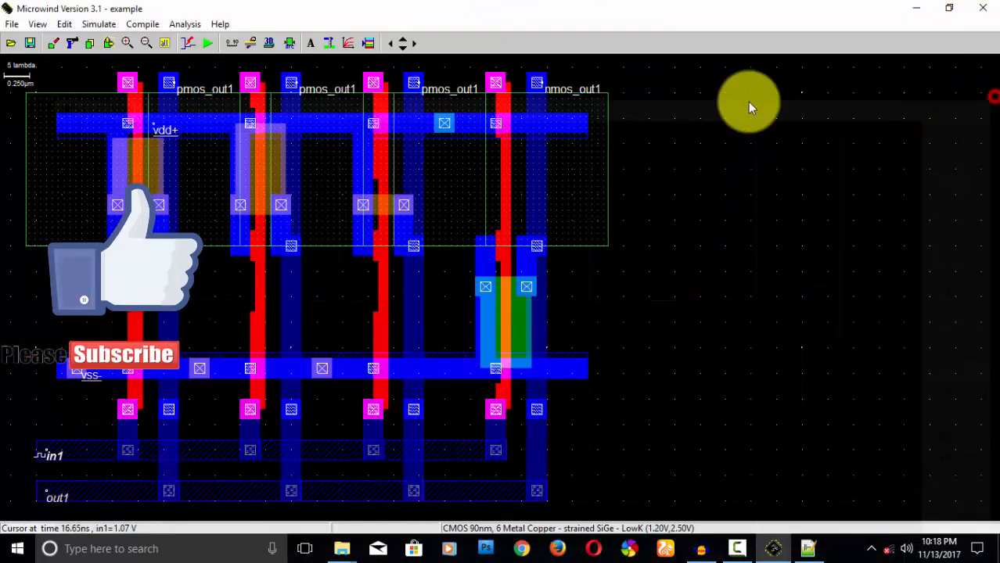
- Run the Design Rule Checker on the layout, then try the Measure Distance tool
{"action": "left_click", "coordinate": [186, 24]}
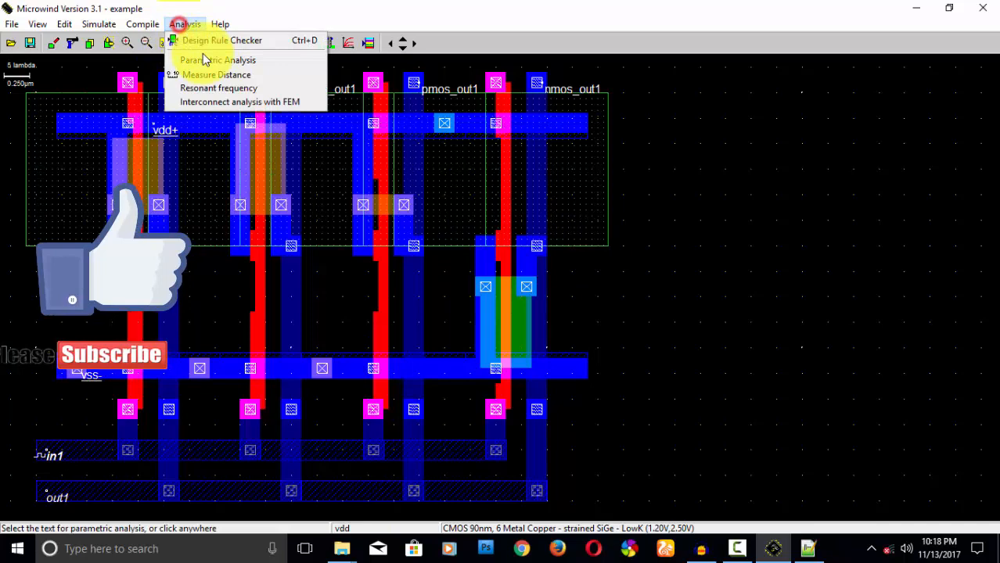
{"action": "left_click", "coordinate": [226, 40]}
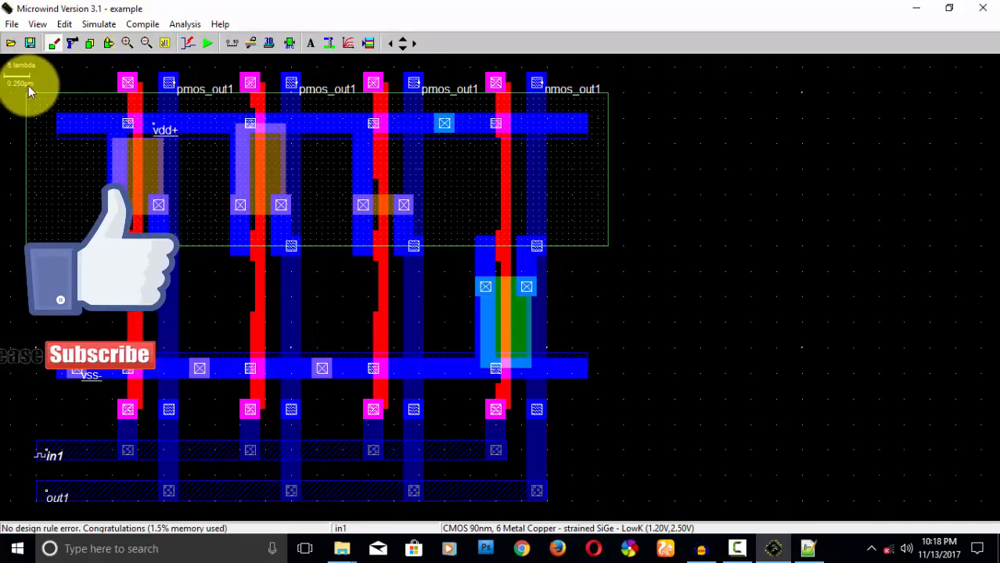
{"action": "left_click", "coordinate": [185, 23]}
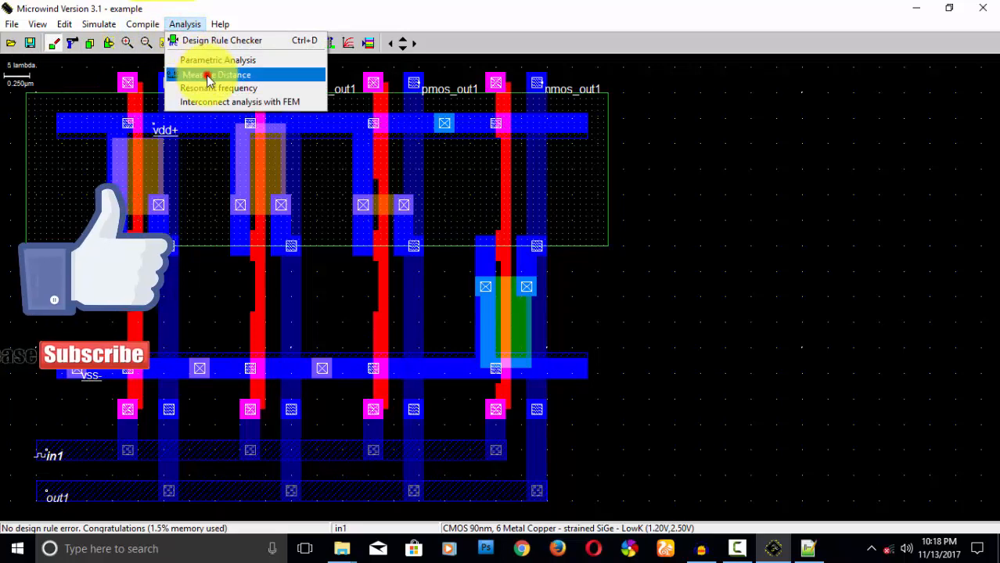
{"action": "left_click", "coordinate": [216, 75]}
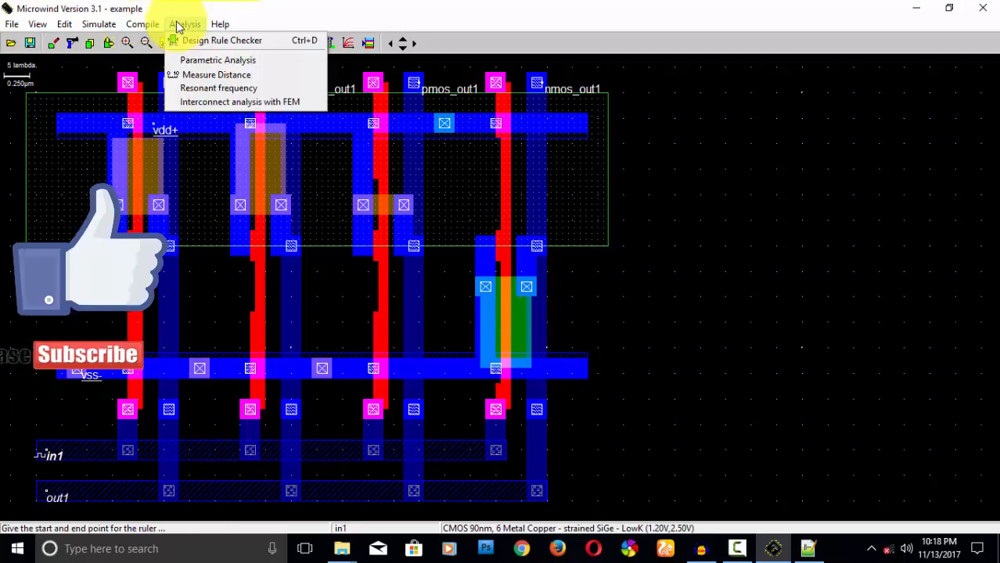
- Browse the menus and choose Simulate > MOS characteristics to plot the NMOS Id/Vd curves
{"action": "left_click", "coordinate": [99, 23]}
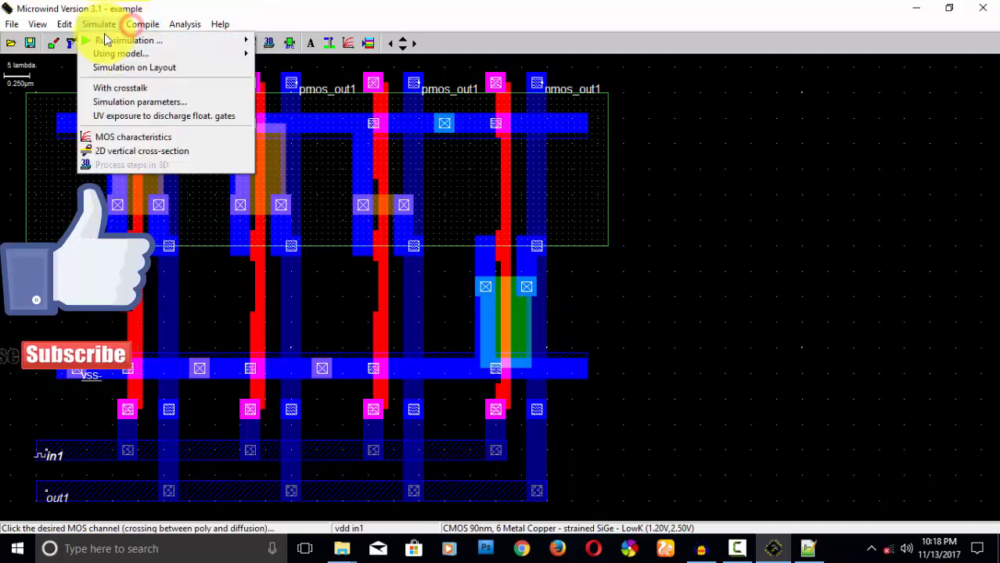
{"action": "mouse_move", "coordinate": [163, 116]}
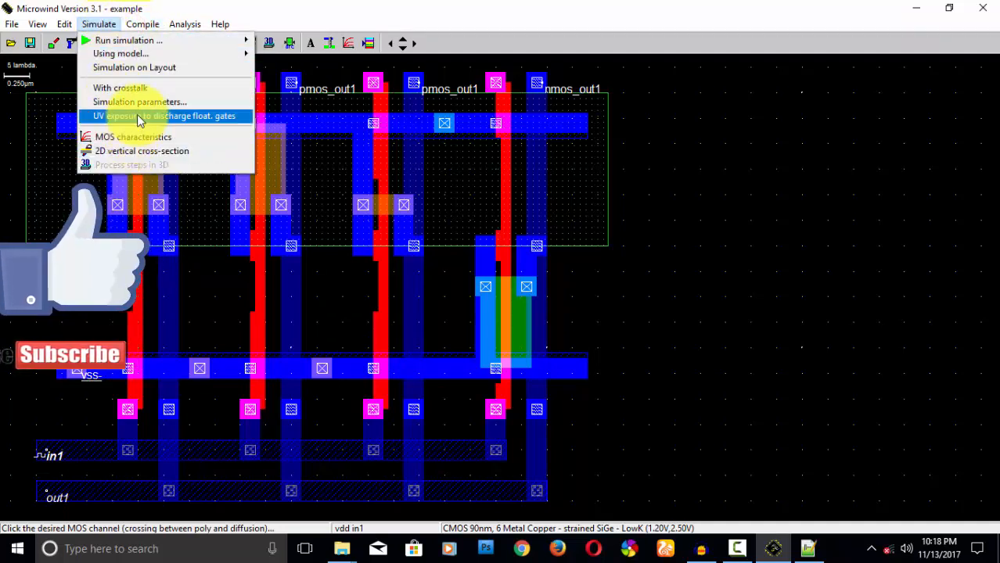
{"action": "mouse_move", "coordinate": [118, 54]}
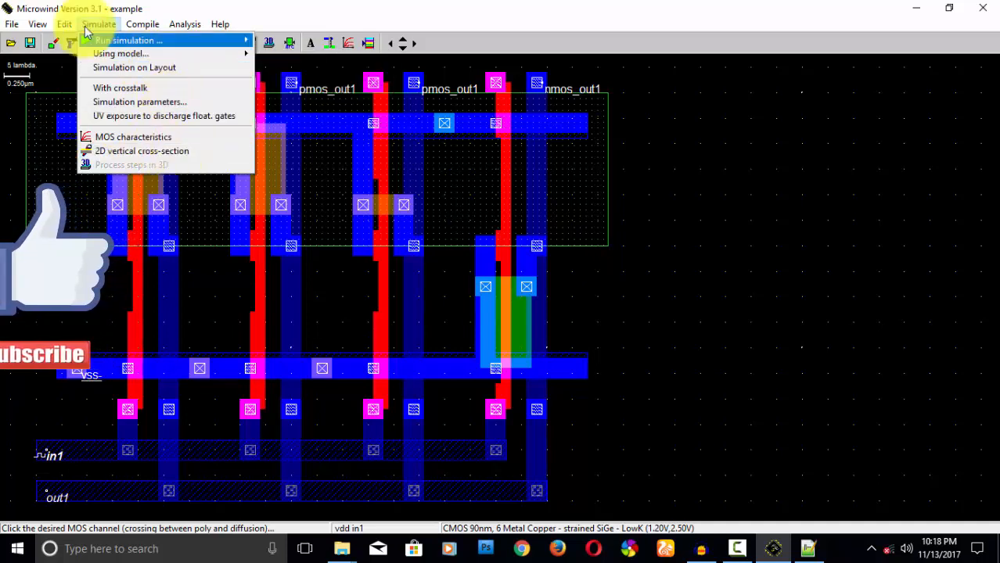
{"action": "left_click", "coordinate": [65, 24]}
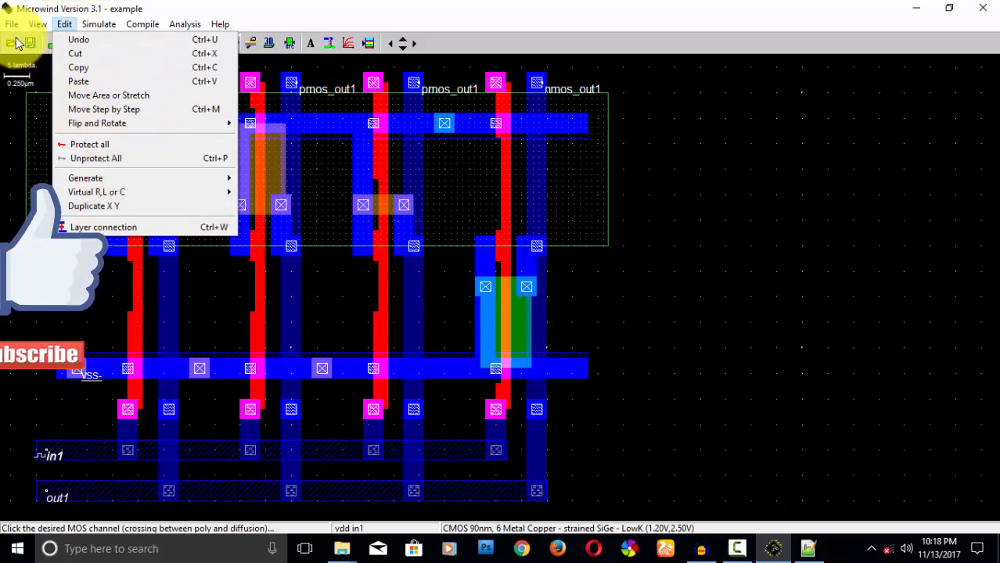
{"action": "left_click", "coordinate": [98, 24]}
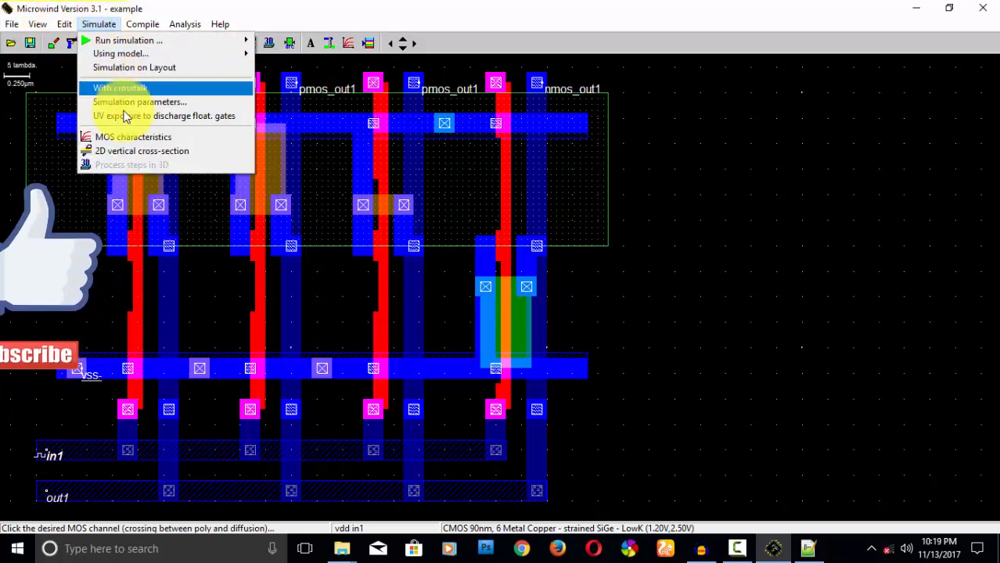
{"action": "left_click", "coordinate": [133, 138]}
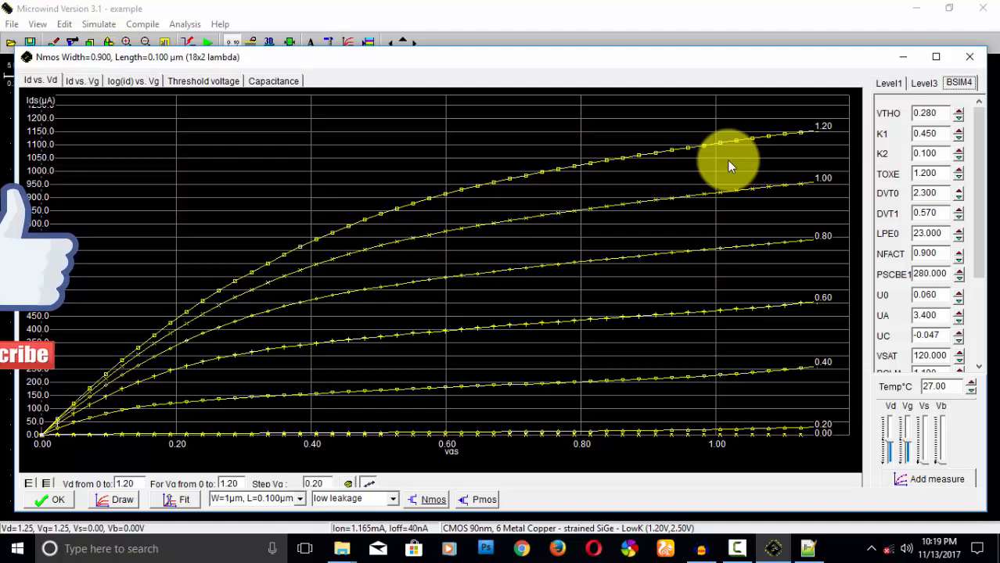
{"action": "mouse_move", "coordinate": [739, 328]}
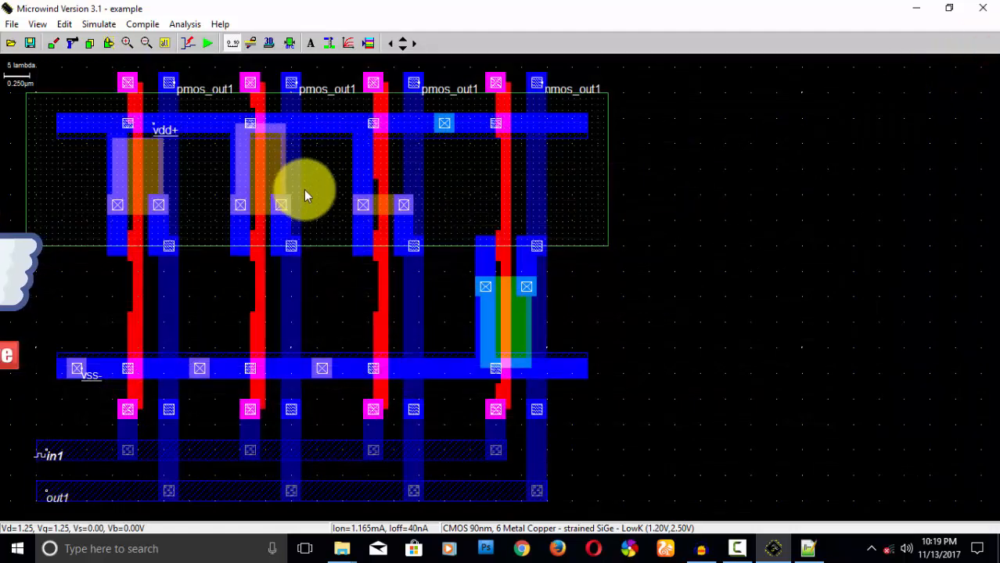
{"action": "mouse_move", "coordinate": [642, 384]}
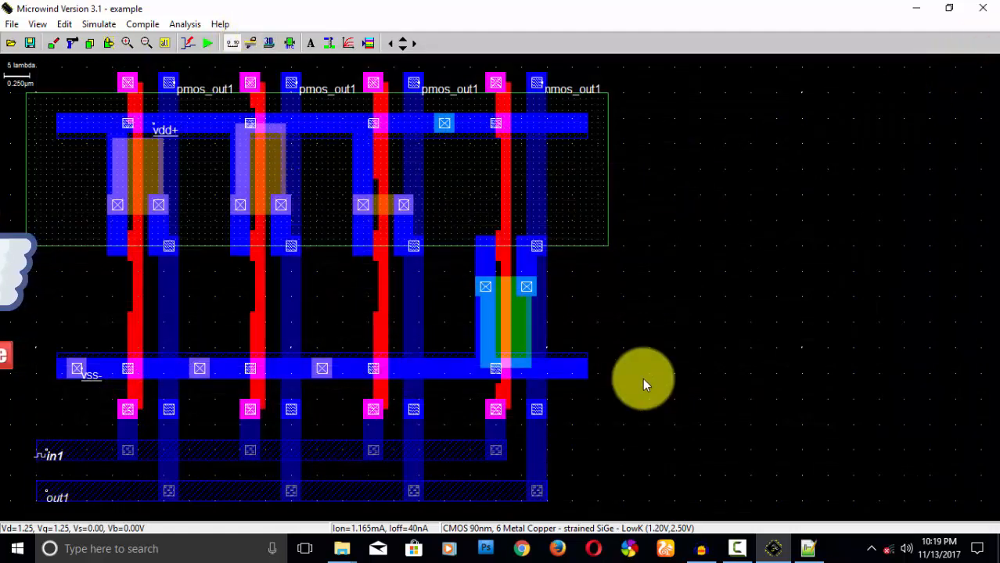